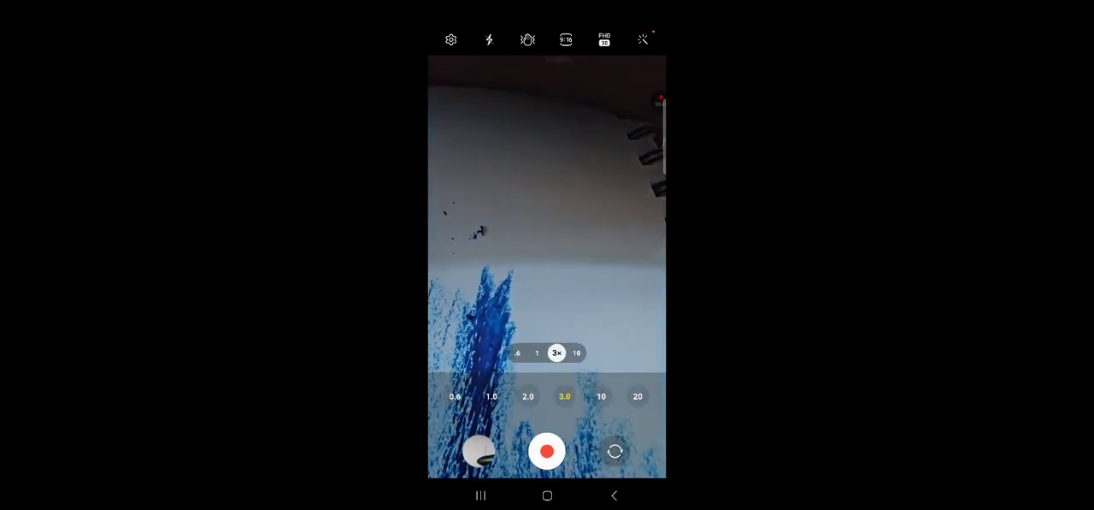
Select the 3.0 zoom preset while aimed at the blue ink marks
{"action": "left_click", "coordinate": [602, 397]}
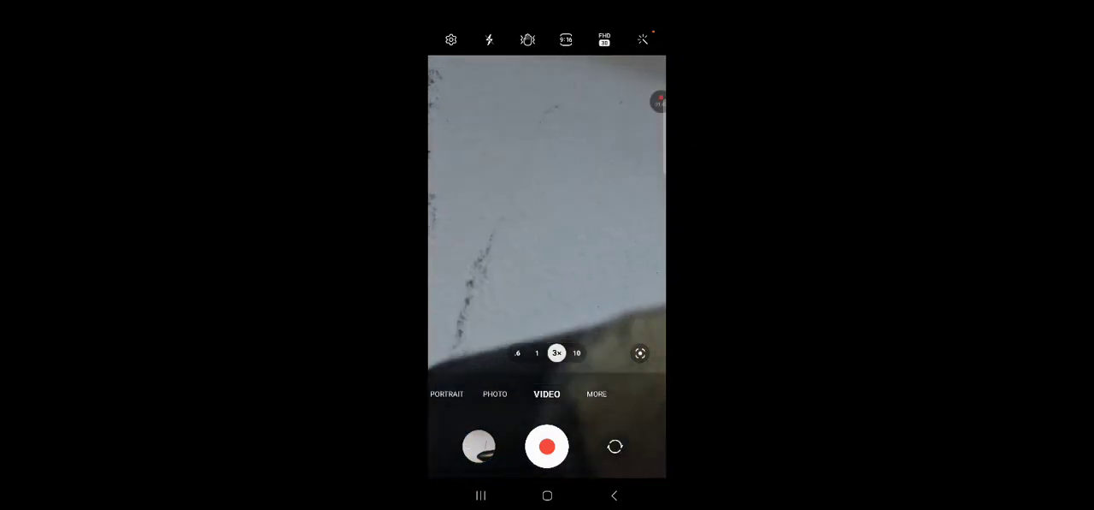
Lock focus onto the dark pencil strokes in the 3x viewfinder
{"action": "left_click", "coordinate": [482, 290]}
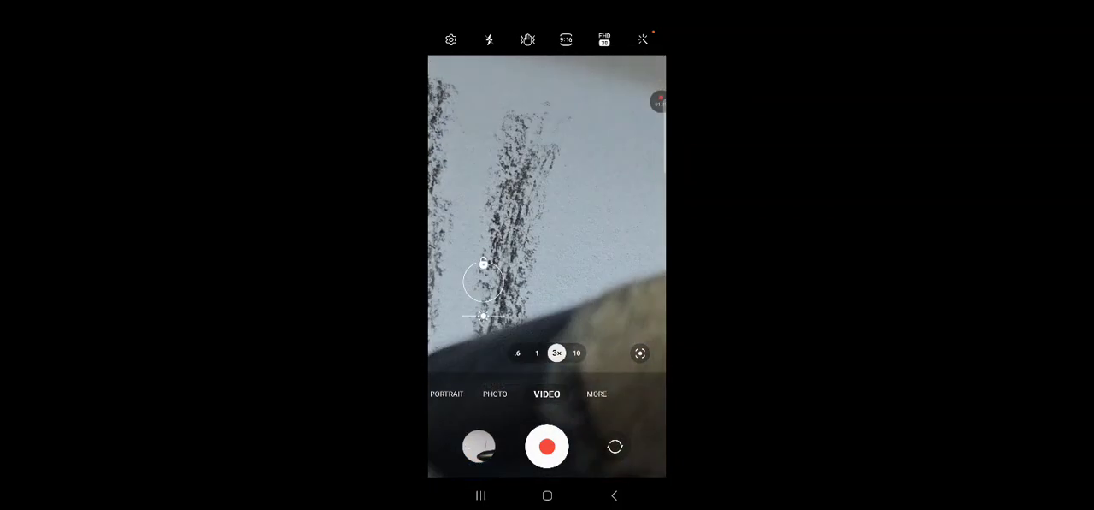